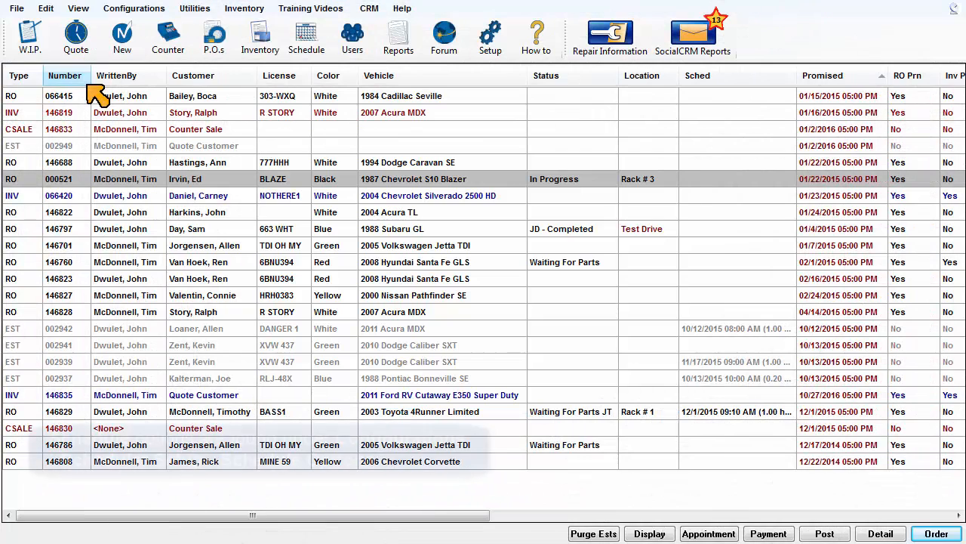
Reach Scheduler Options from the Configurations menu, all days still closed
click(133, 10)
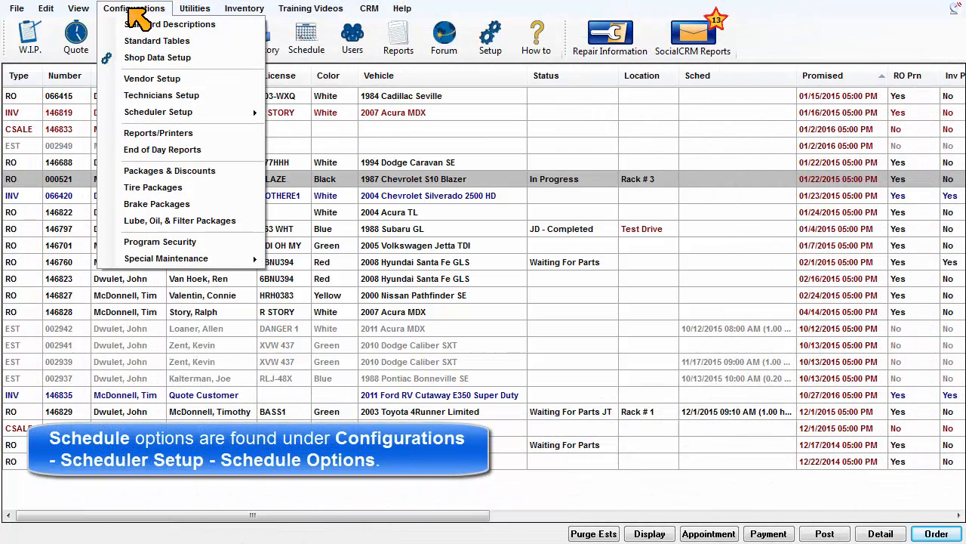
mouse_move(157, 112)
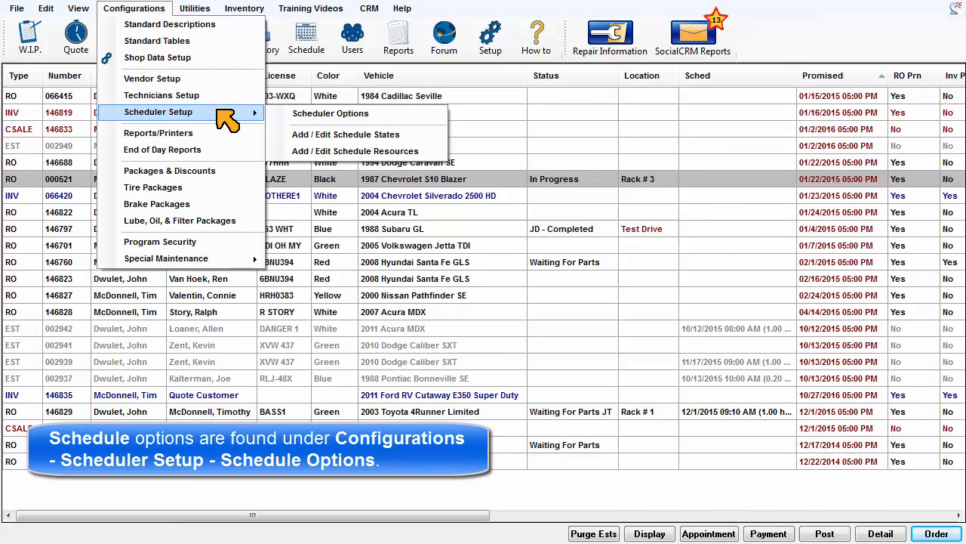
click(329, 112)
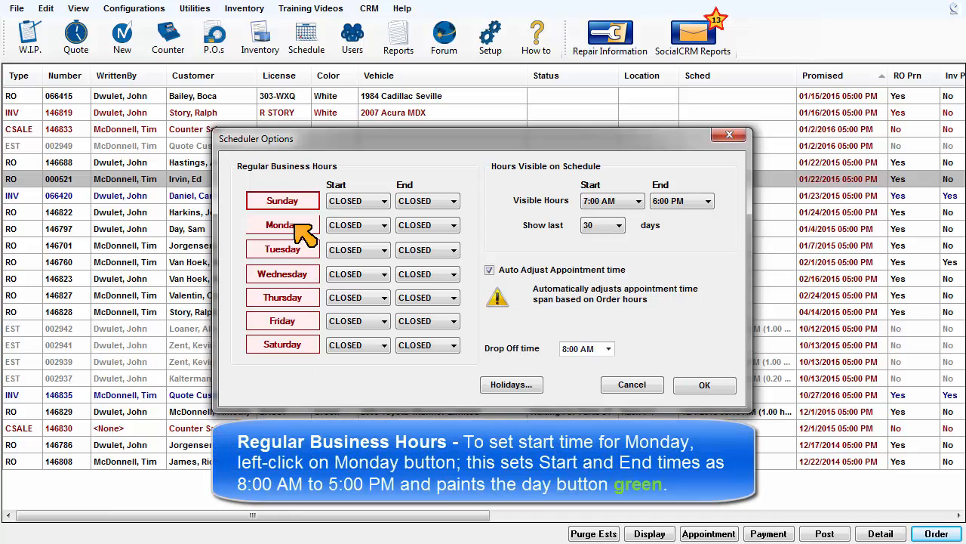
Mark Monday, Tuesday, Thursday and Friday open 8:00 AM to 5:00 PM
click(283, 224)
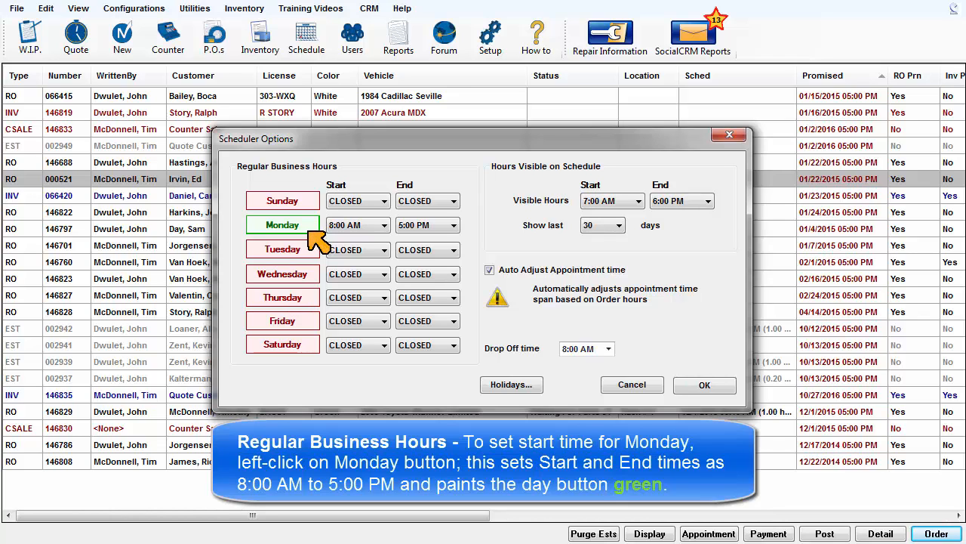
click(283, 249)
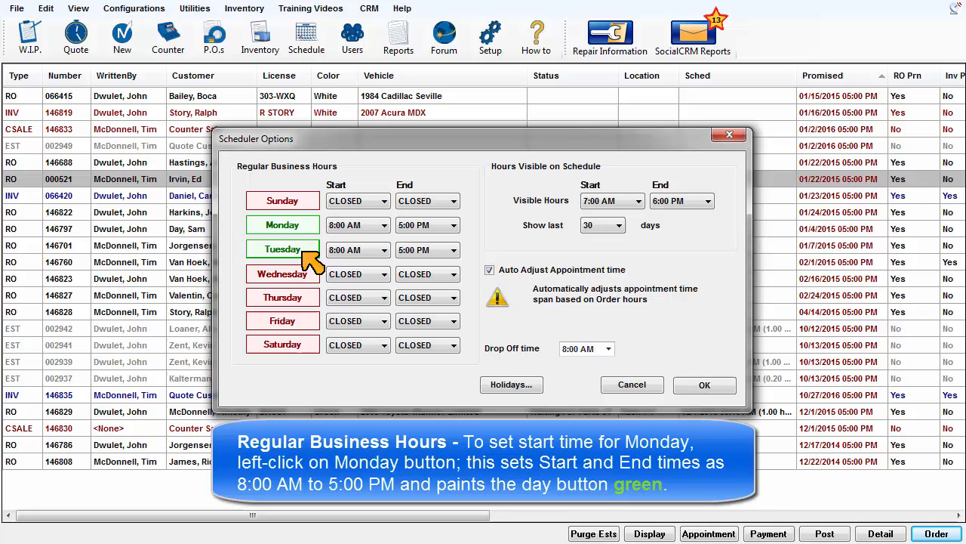
click(282, 296)
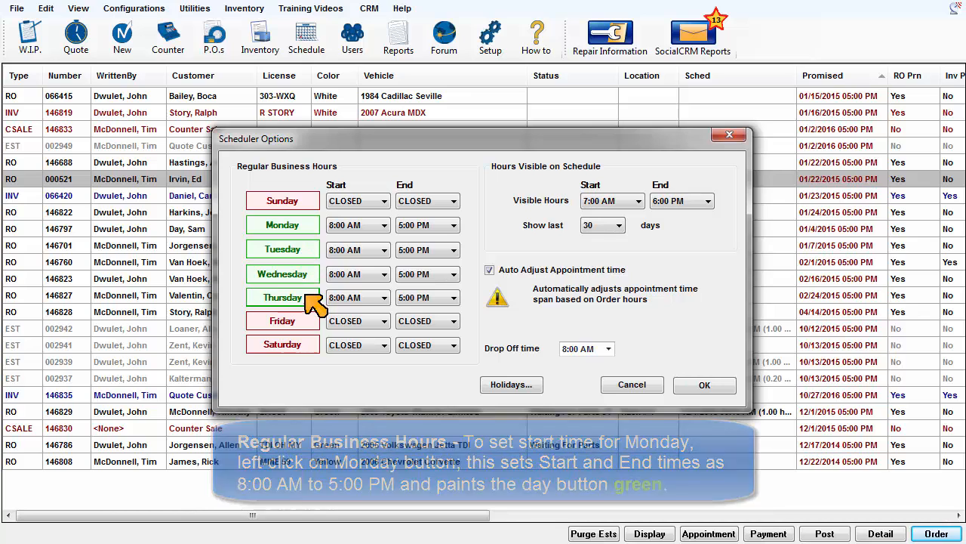
click(282, 320)
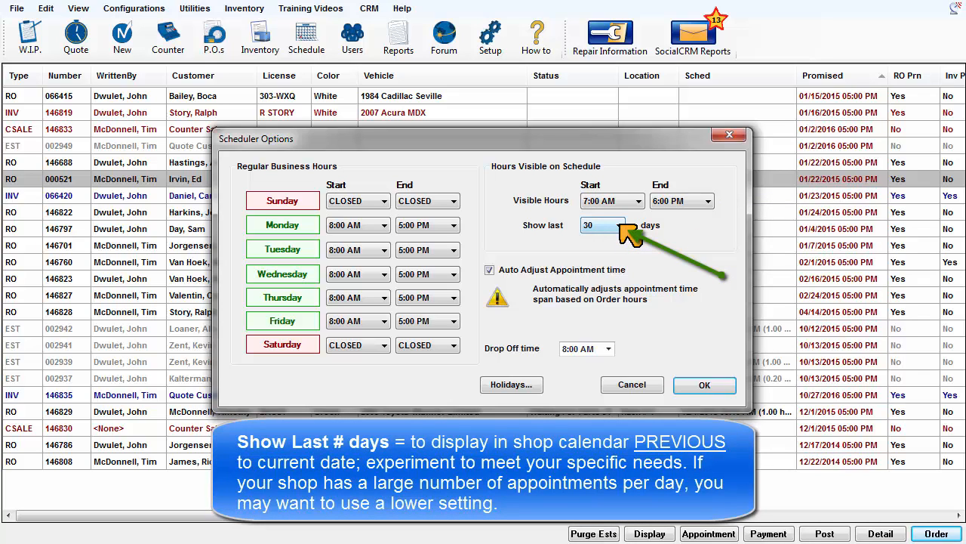
Show the last 5 days, keep Auto Adjust Appointment time on, and choose a 7:30 AM drop-off
click(621, 225)
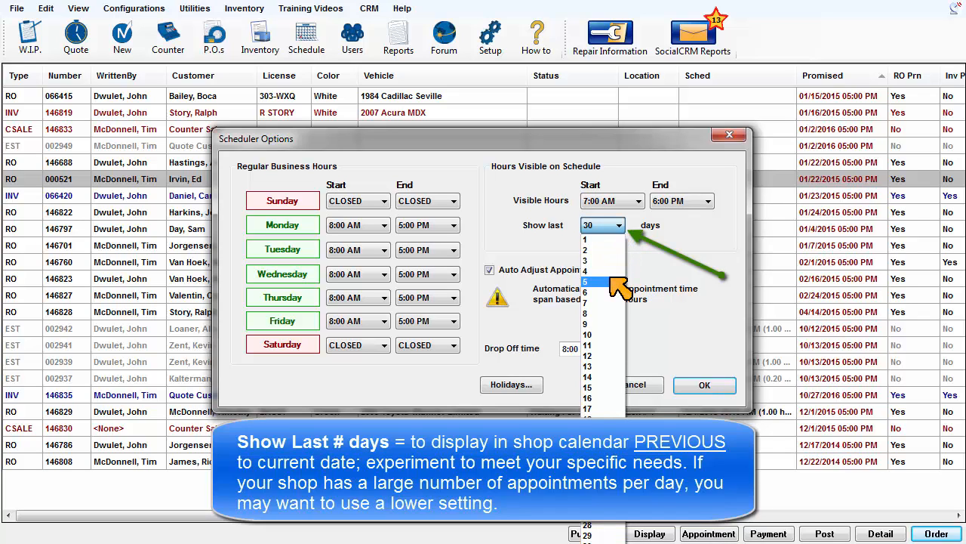
click(586, 282)
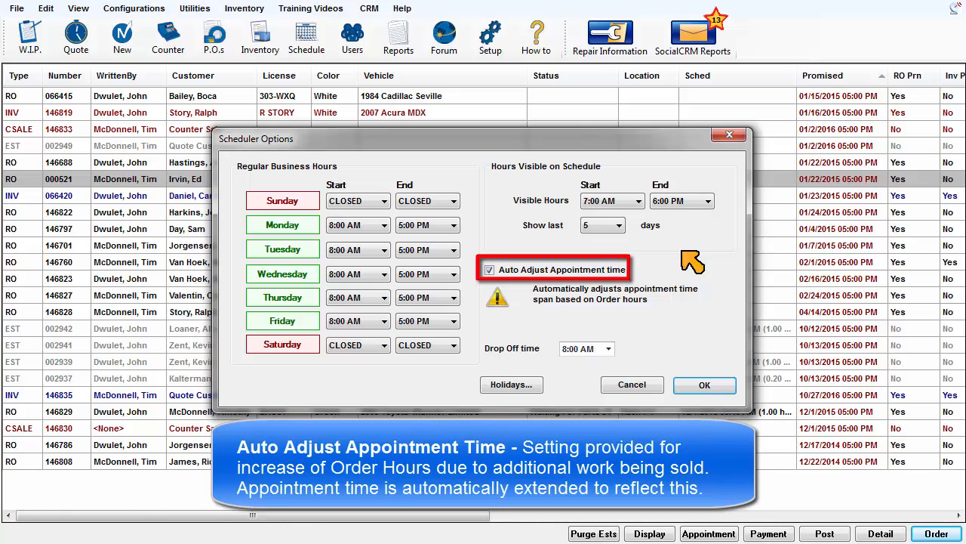
click(489, 269)
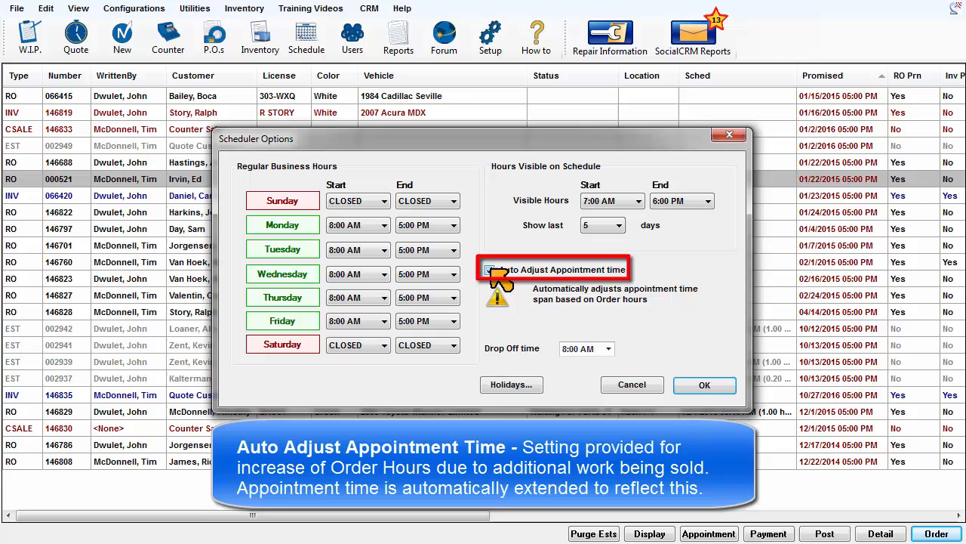
click(489, 269)
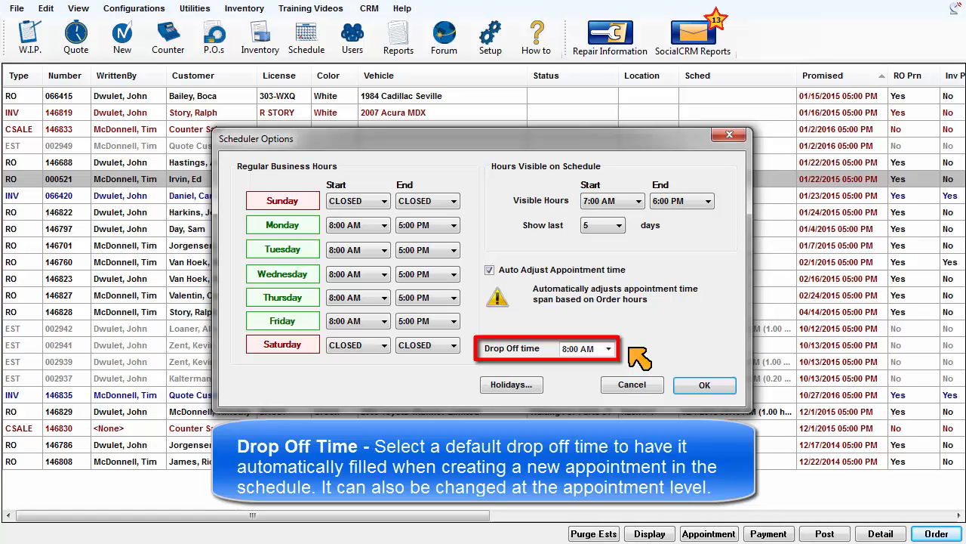
click(609, 347)
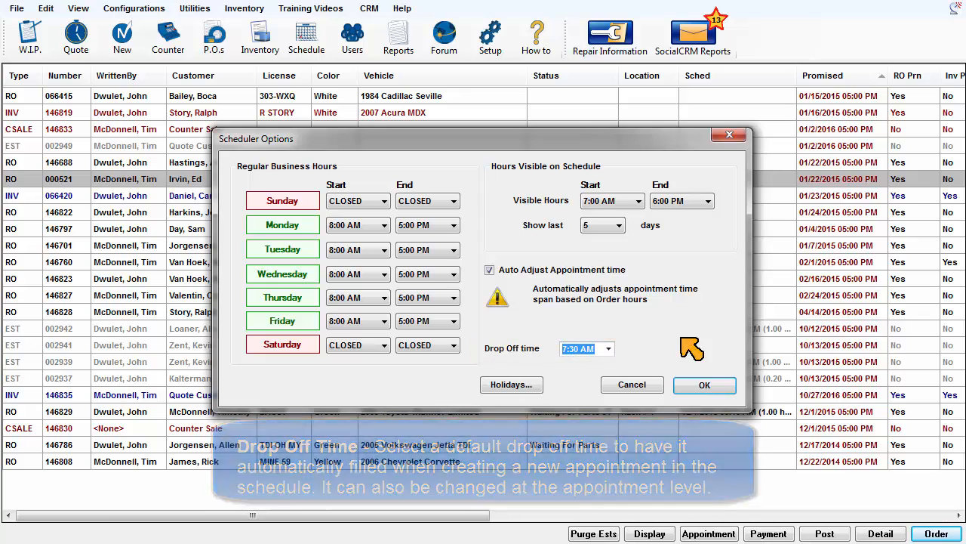
Add a new holiday in Holiday Setup and start naming it 'Special Day'
click(510, 385)
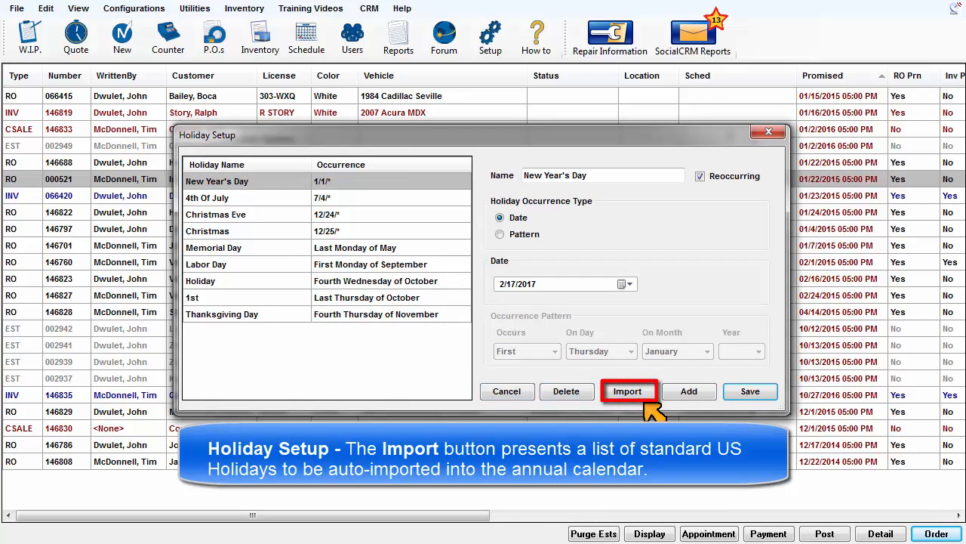
mouse_move(491, 320)
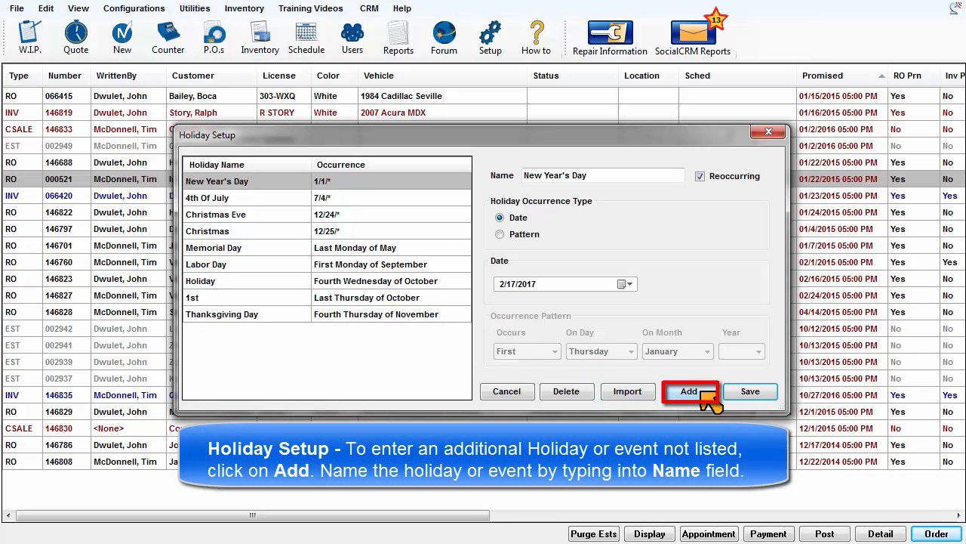
click(688, 391)
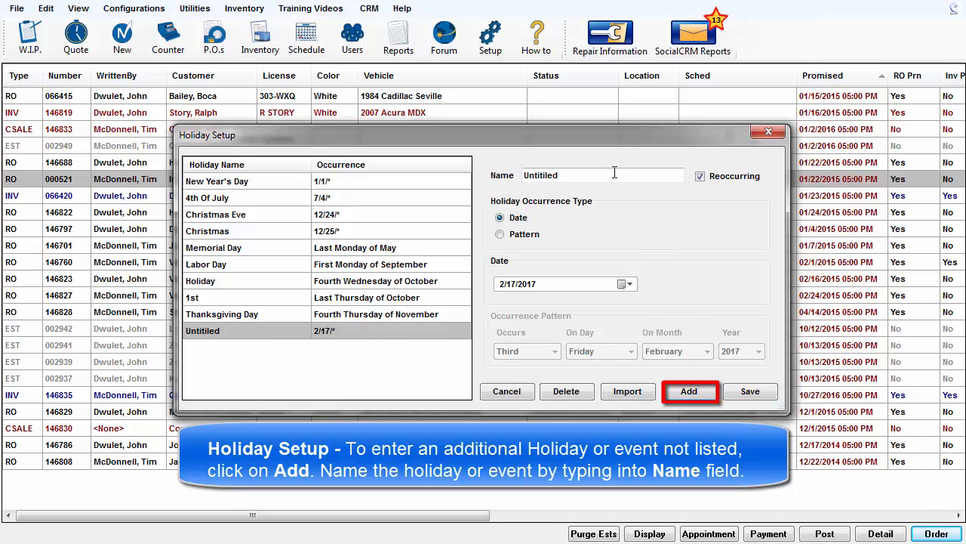
text(Special Day)
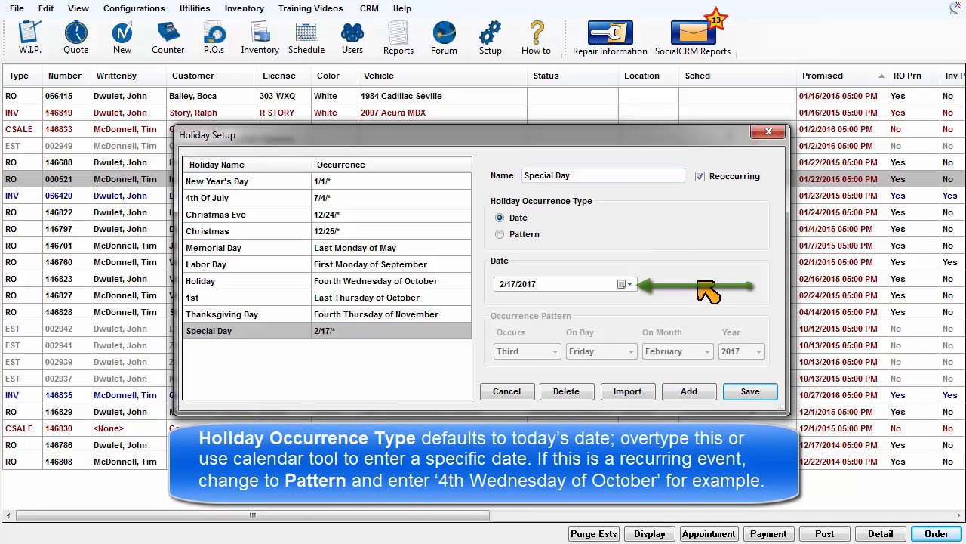
Make Special Day recur on the fourth Wednesday of October and save the holiday
click(625, 284)
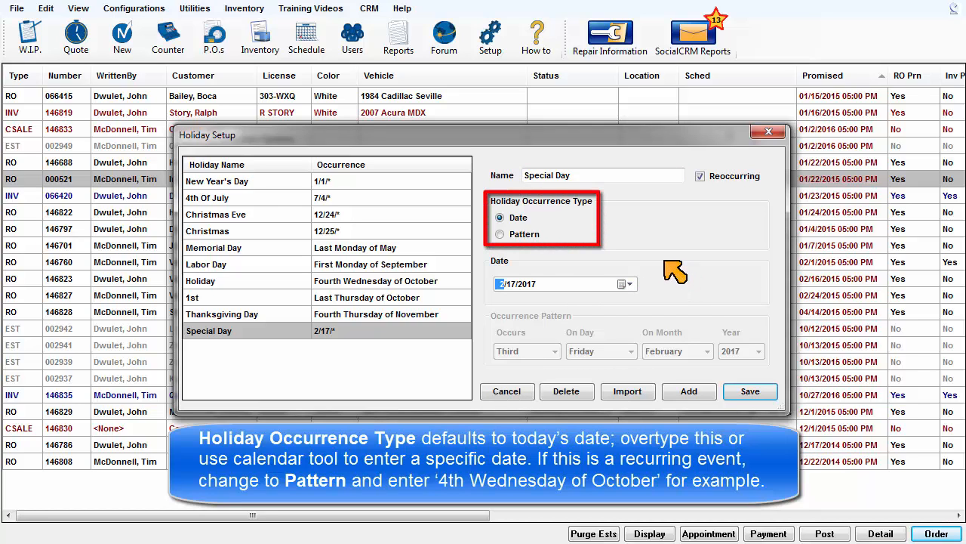
click(500, 234)
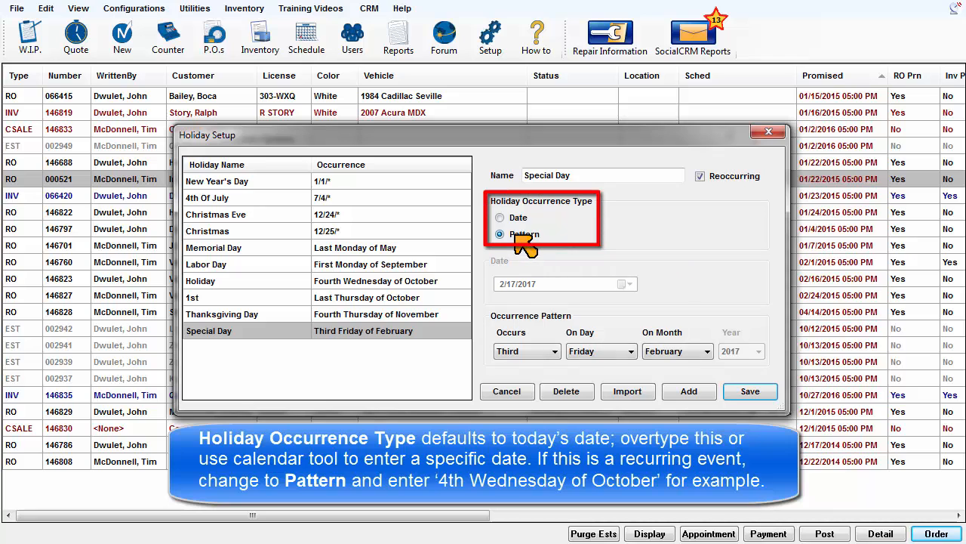
click(556, 350)
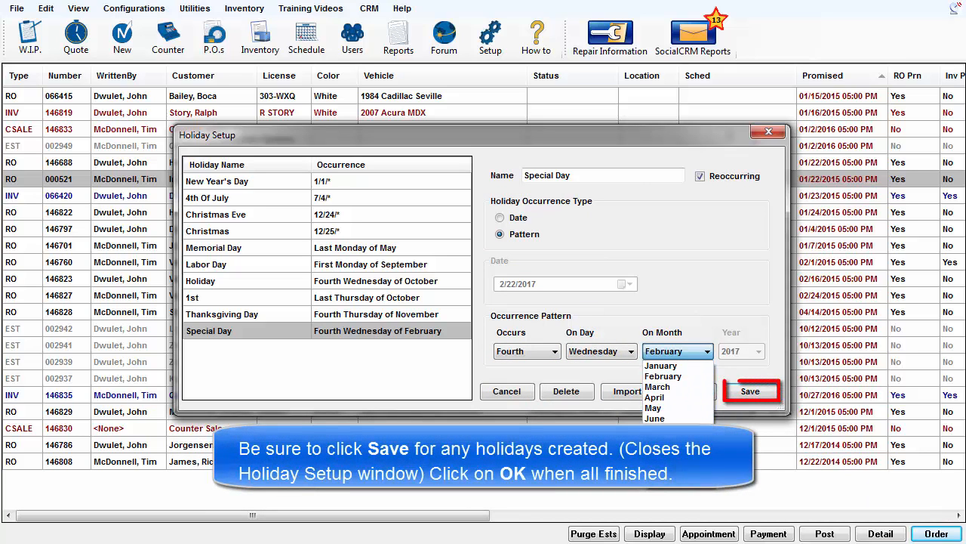
click(677, 419)
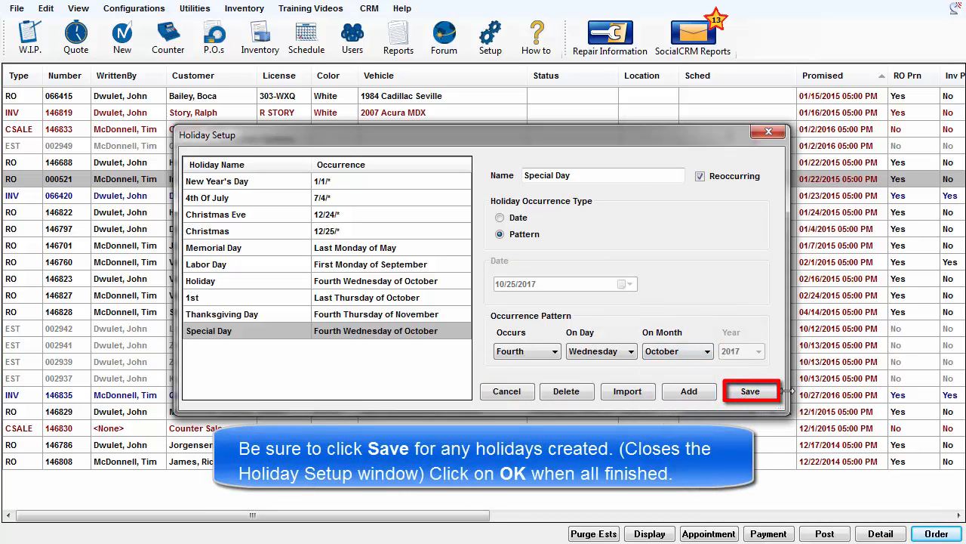
click(751, 392)
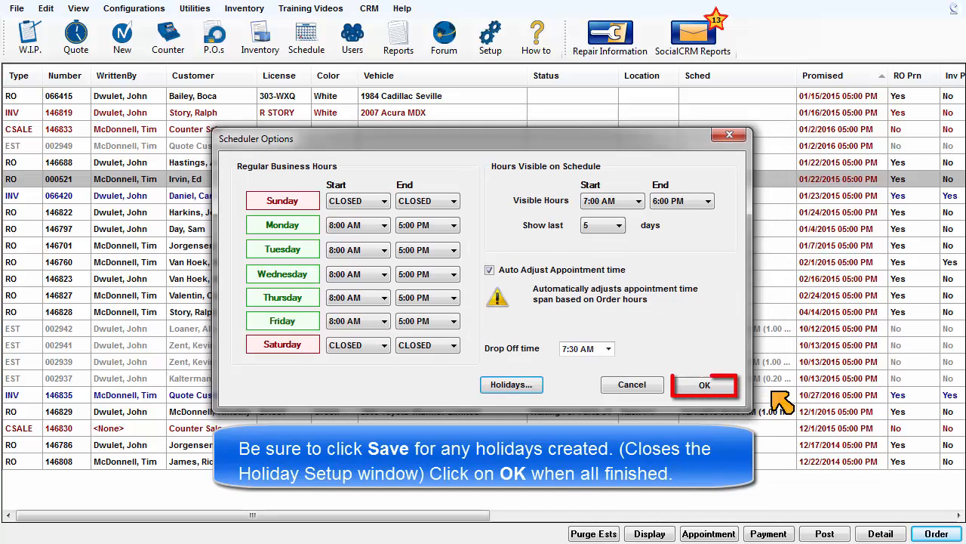